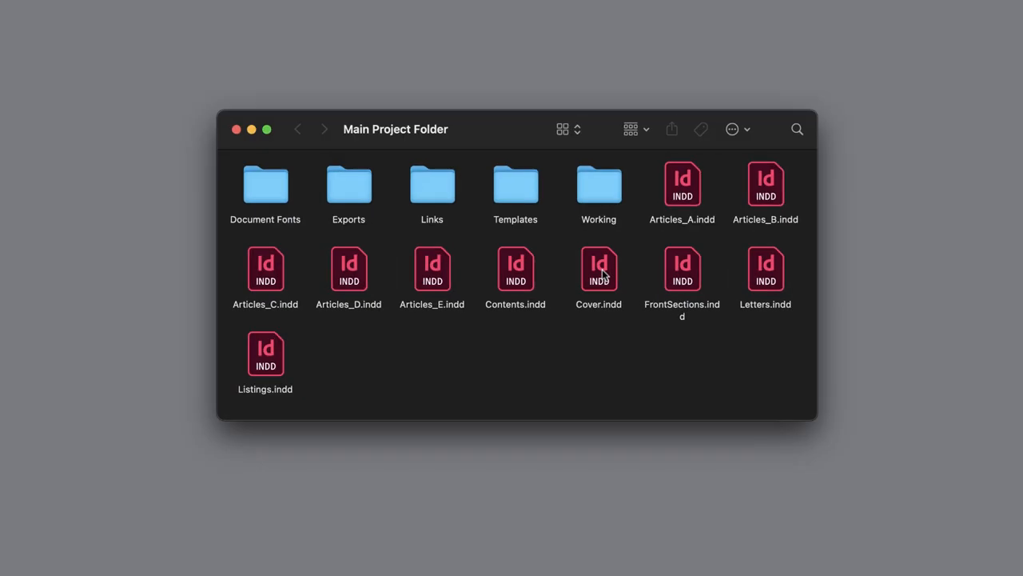
mouse_move(355, 339)
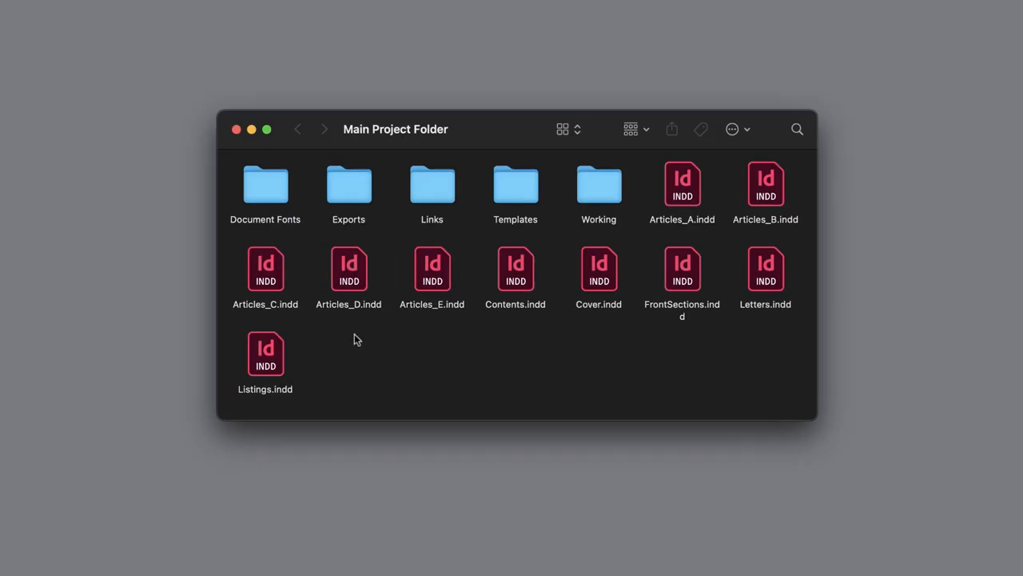
double_click(432, 186)
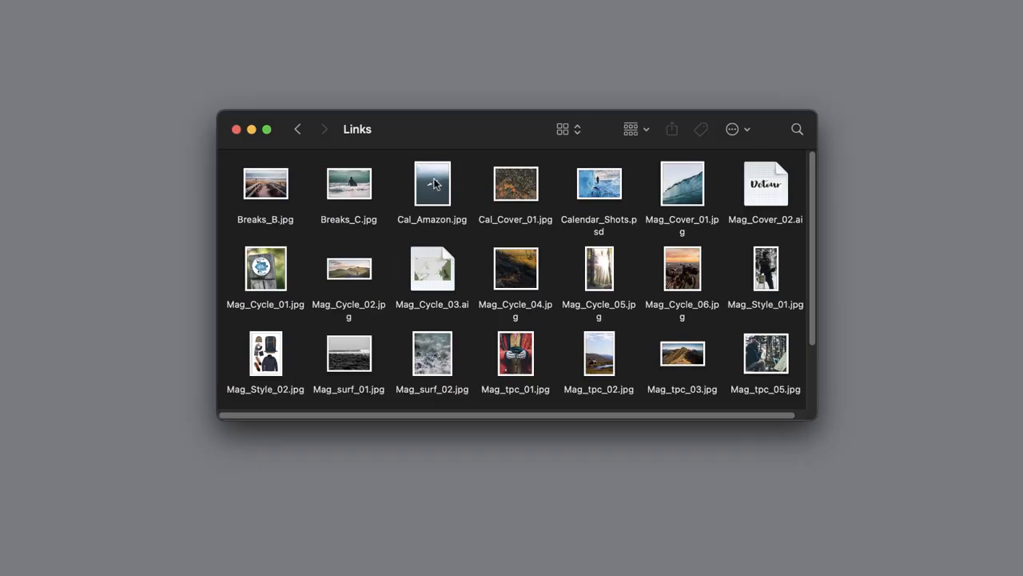
left_click(298, 128)
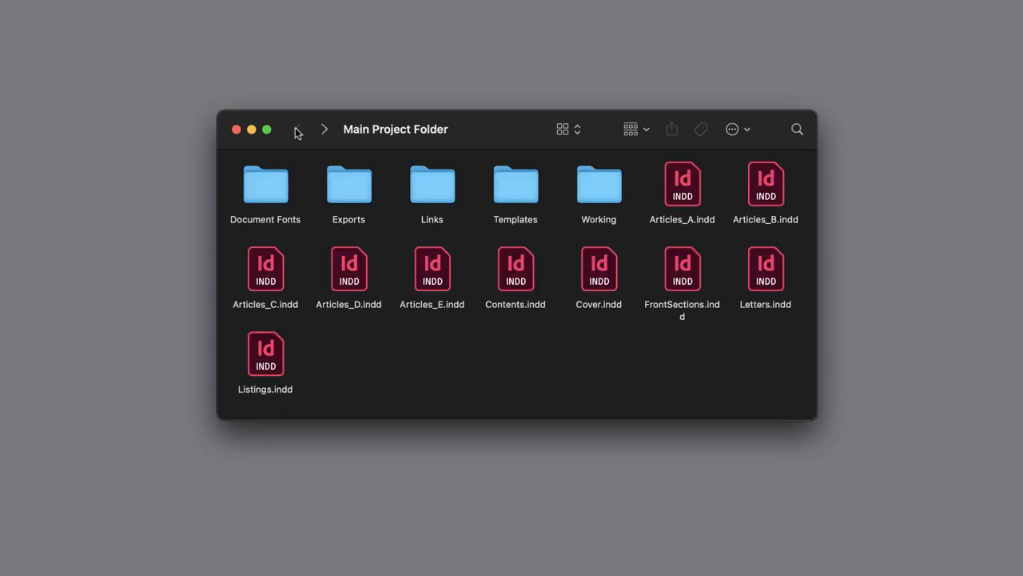
double_click(265, 185)
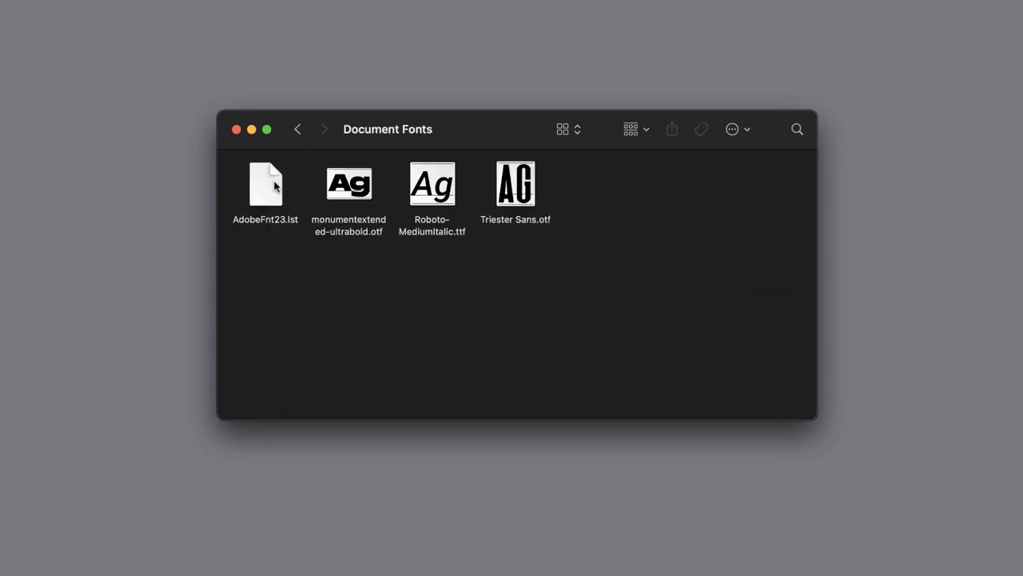
left_click(297, 128)
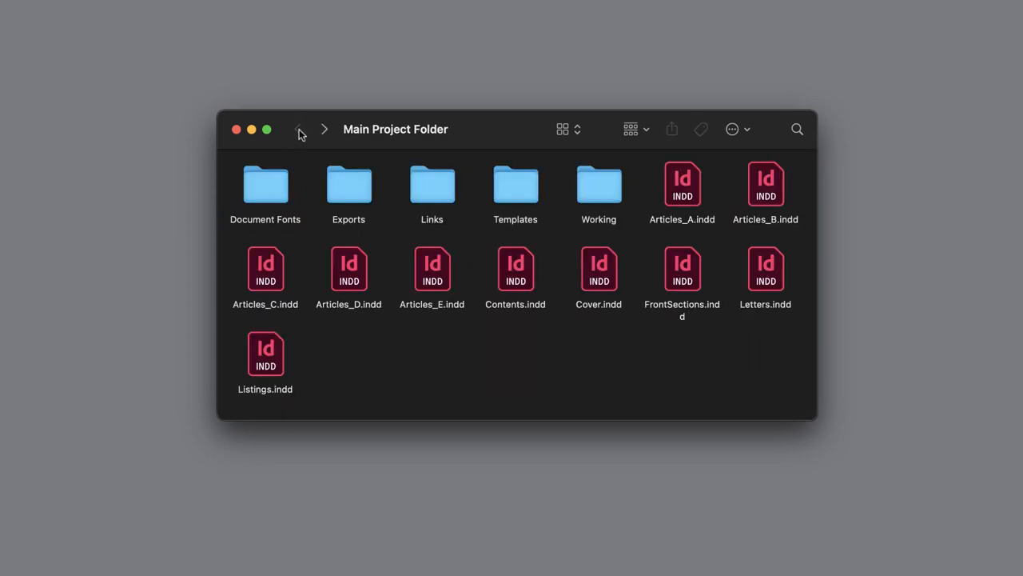
left_click(515, 185)
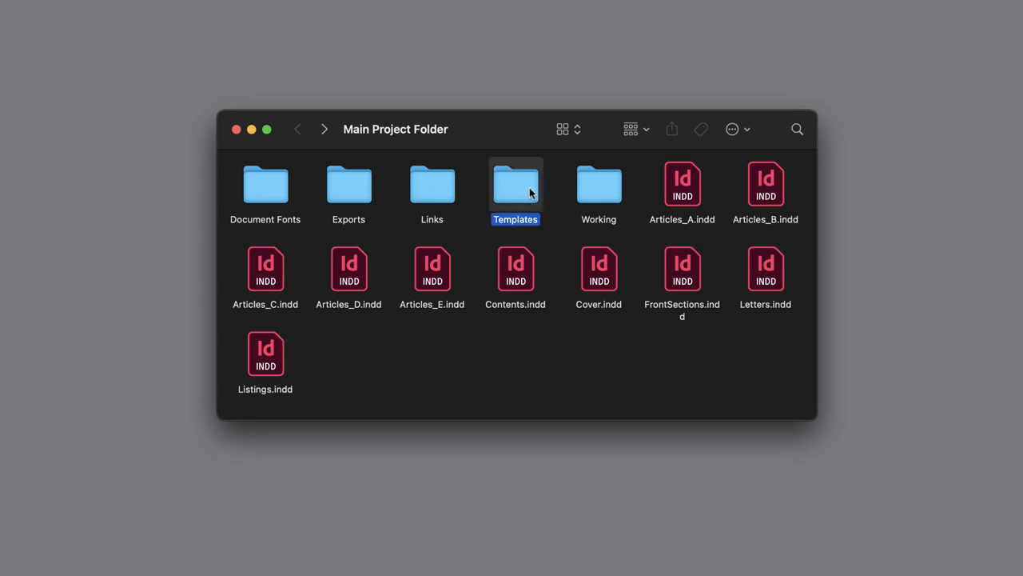
double_click(514, 186)
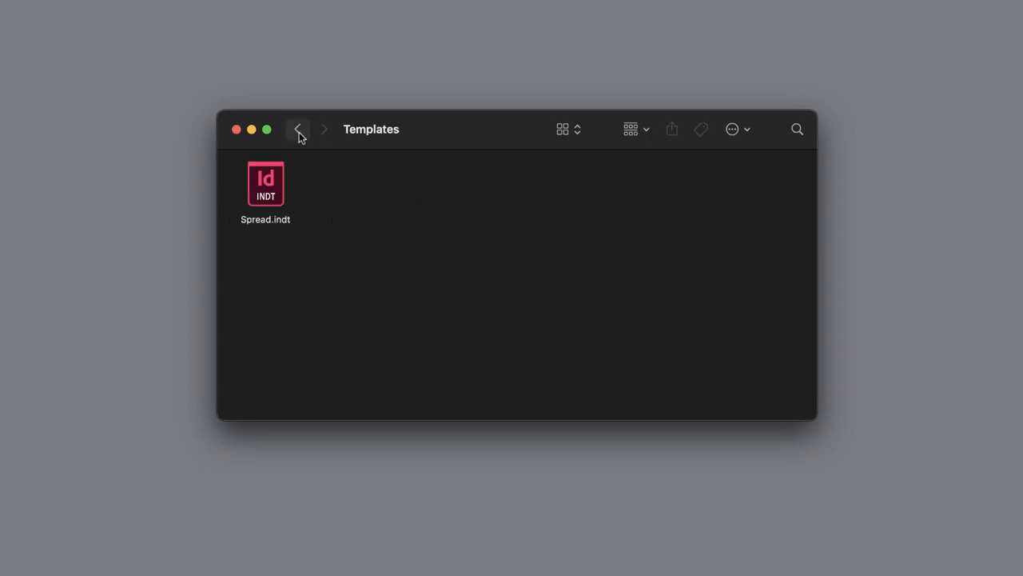
left_click(298, 128)
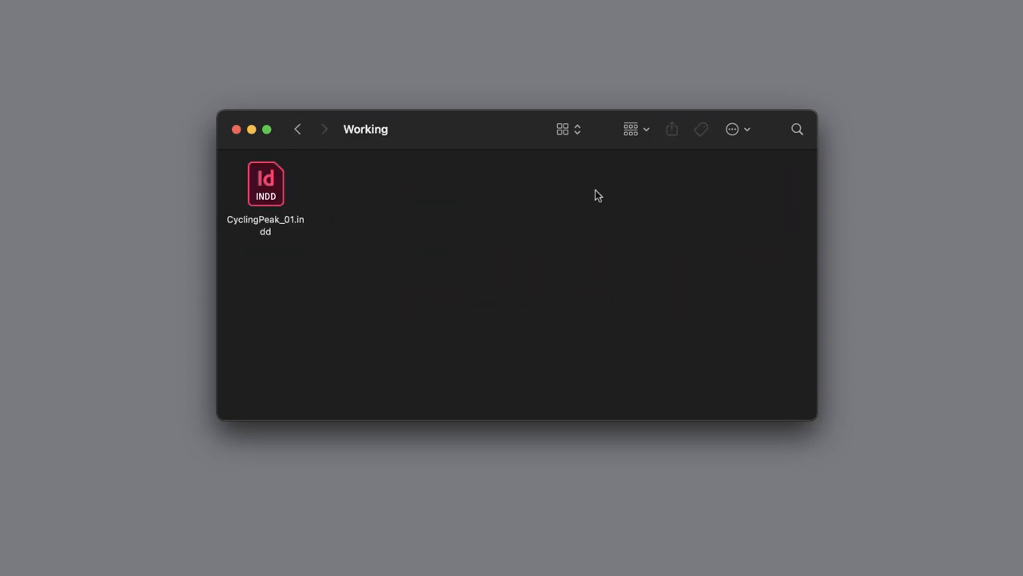
left_click(297, 128)
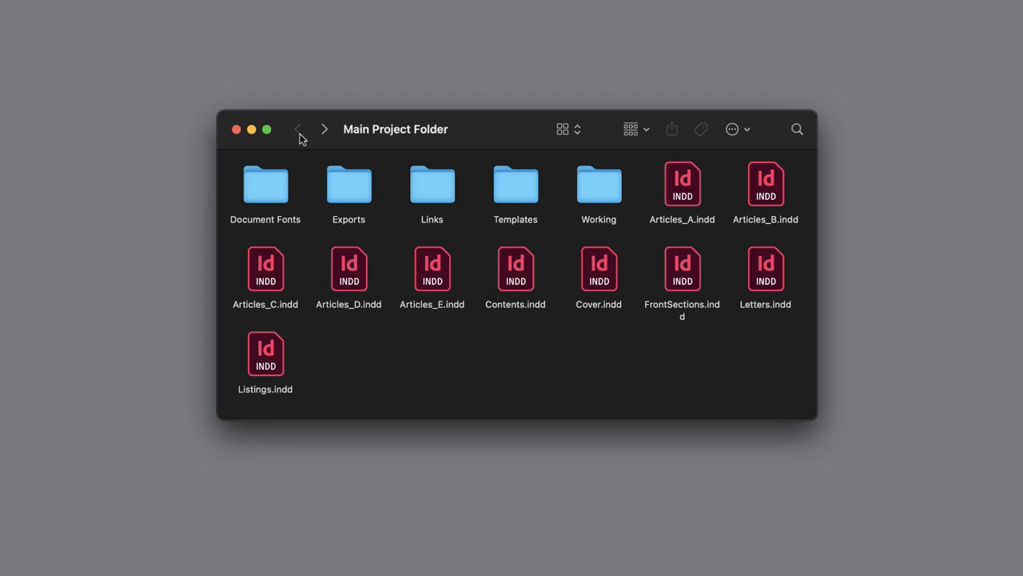